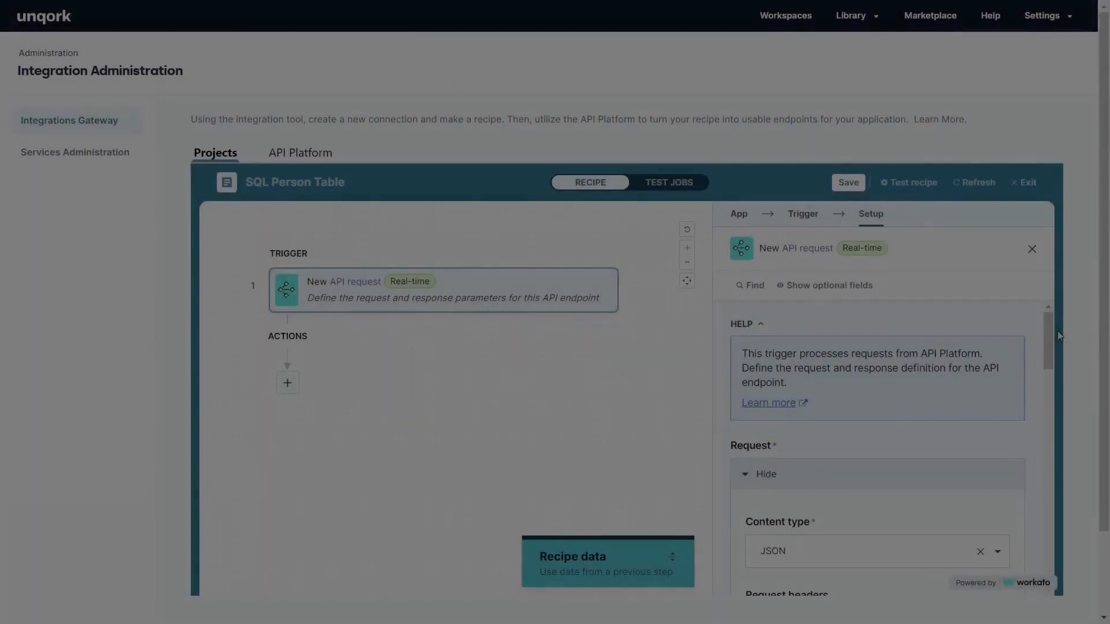
# Add a PersonResponse response with an array schema of FirstName, LastName and PersonID
pyautogui.scroll(-3)
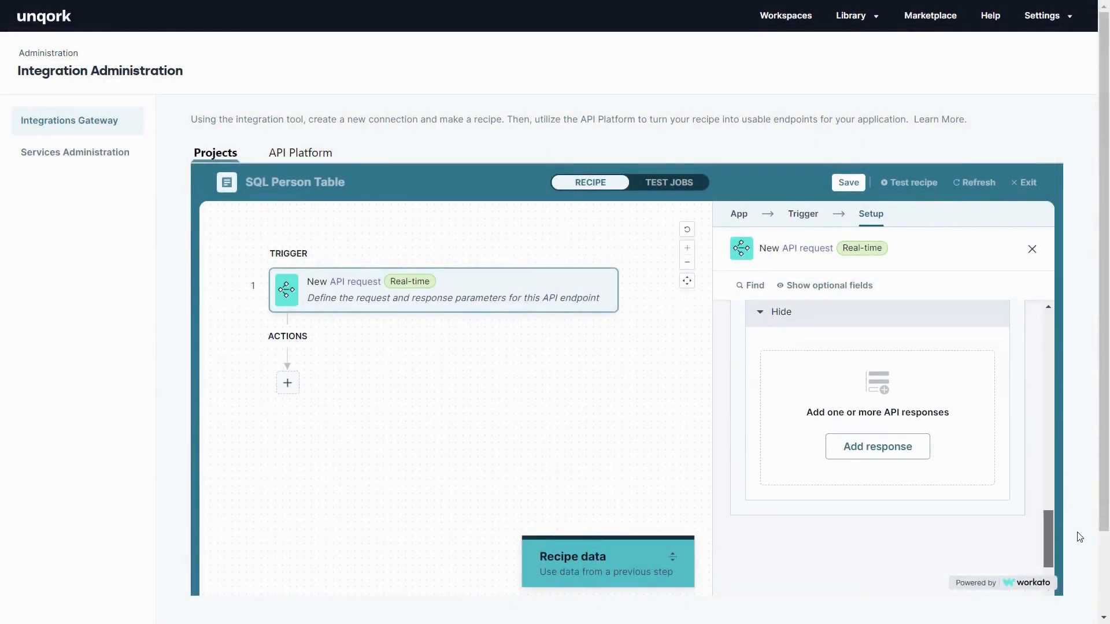
pyautogui.click(876, 446)
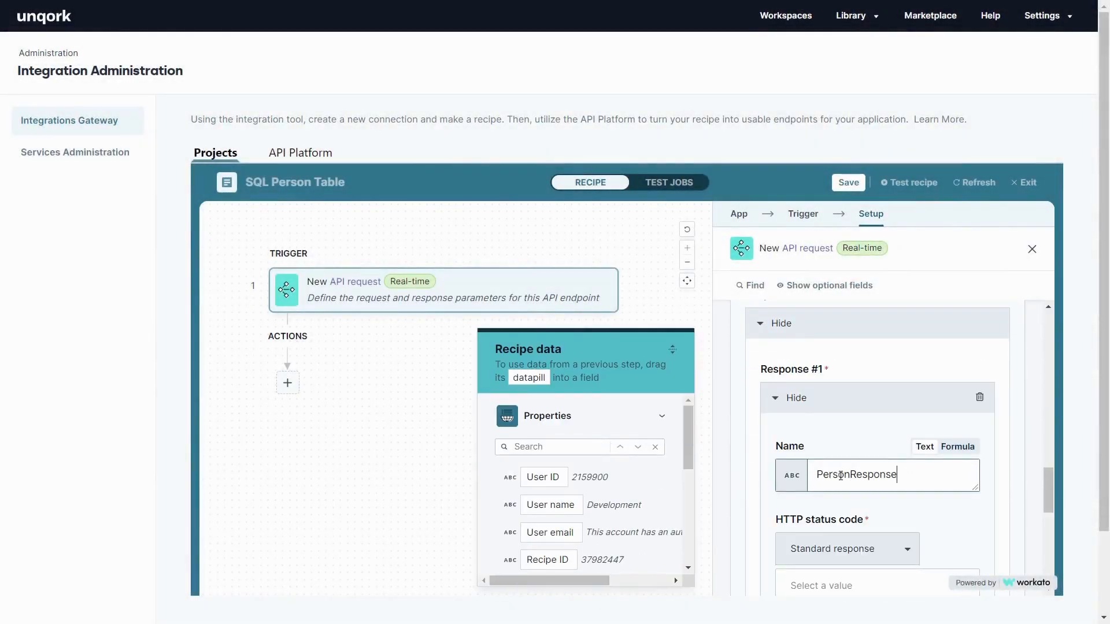
pyautogui.scroll(-3)
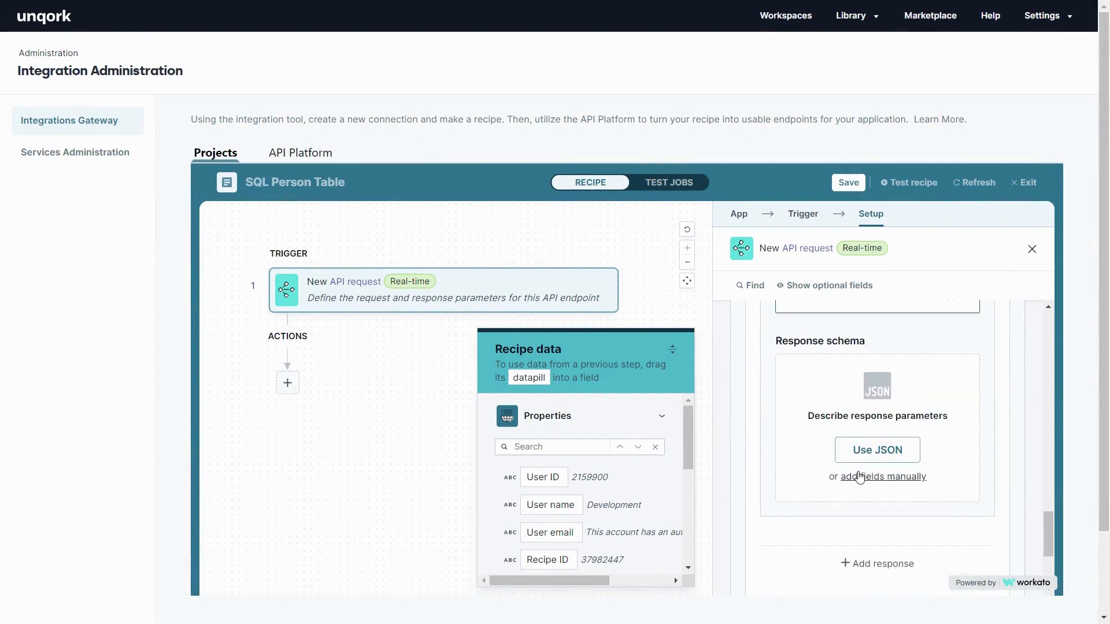
pyautogui.click(890, 476)
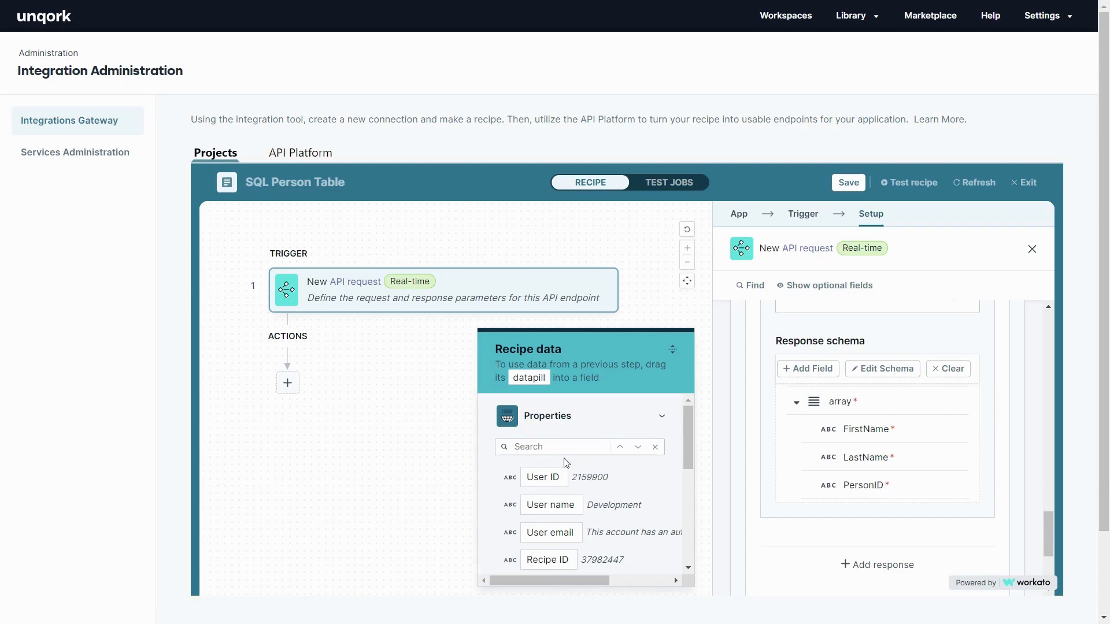
# Add a second action step and choose SQL Server from the full app list
pyautogui.click(288, 383)
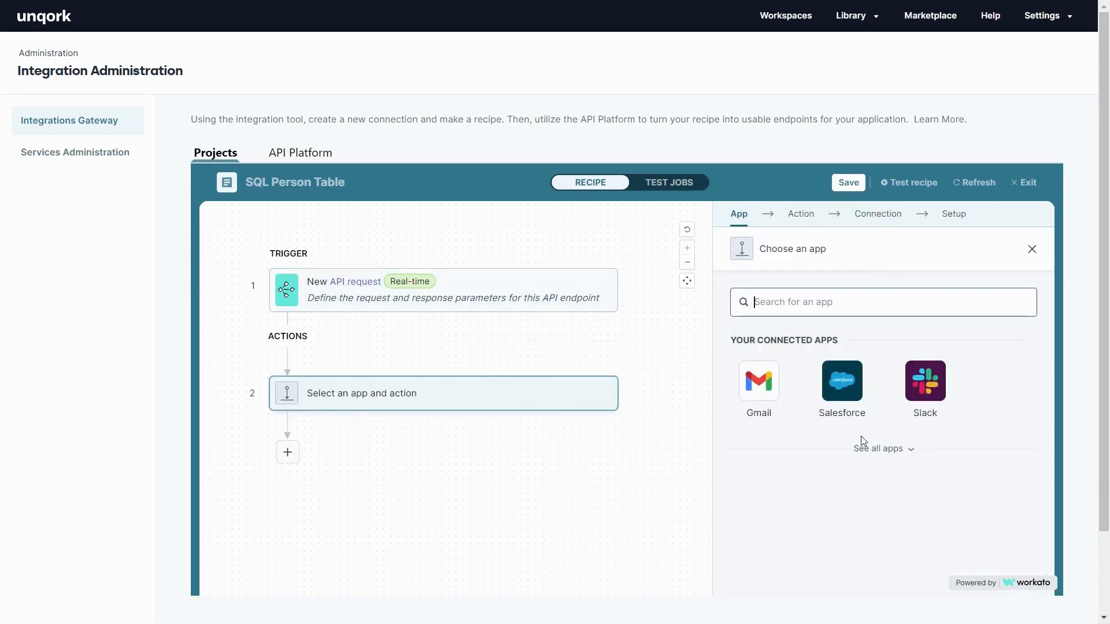
pyautogui.click(879, 448)
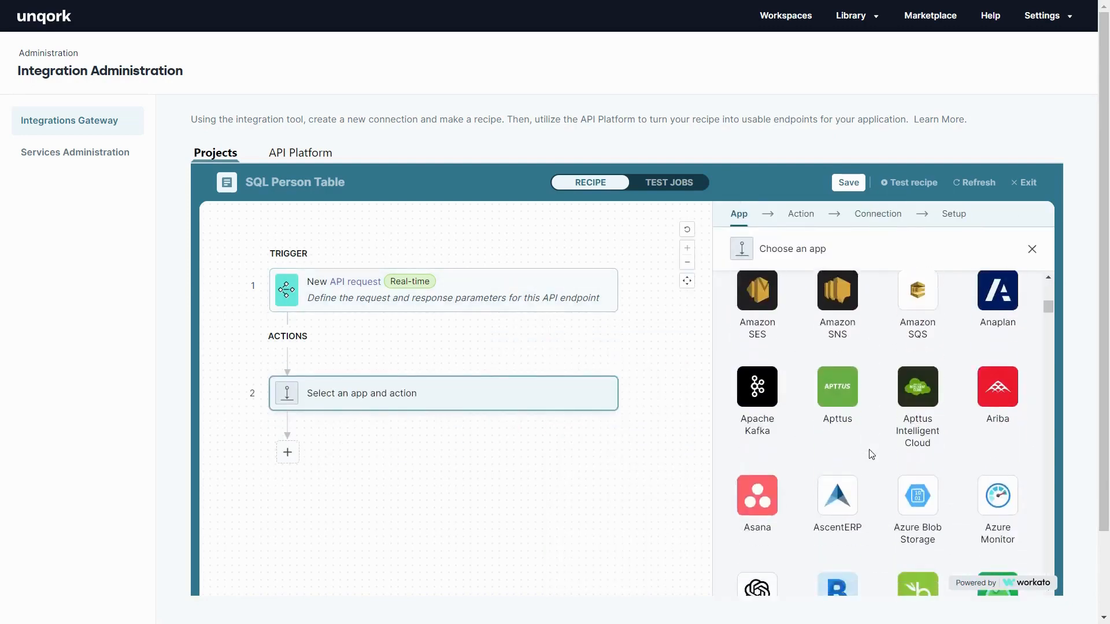
pyautogui.scroll(-3)
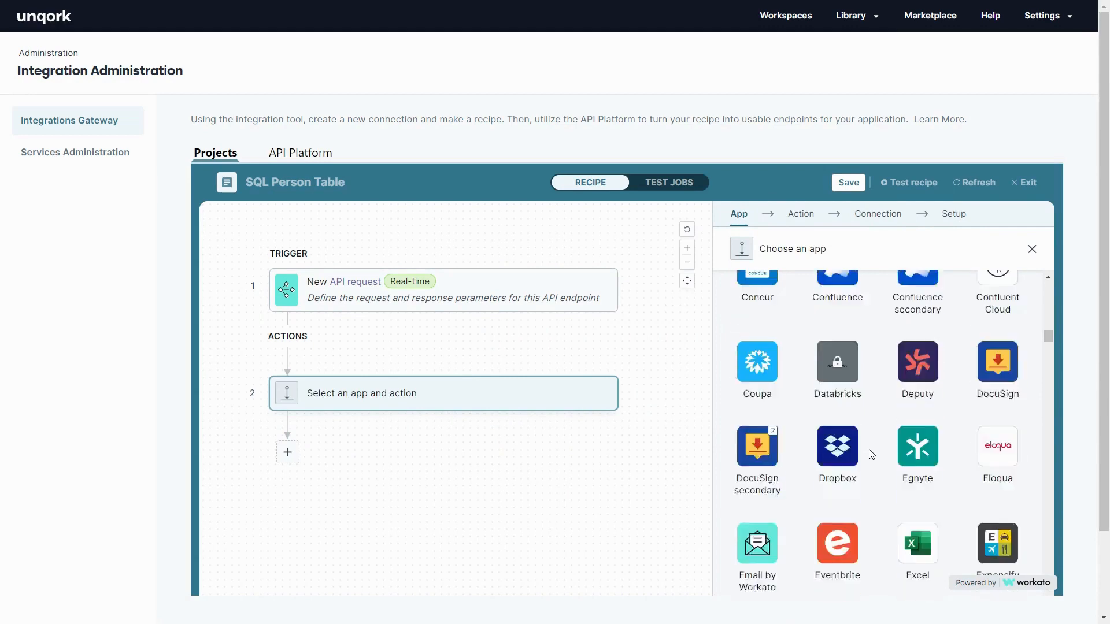
pyautogui.scroll(-3)
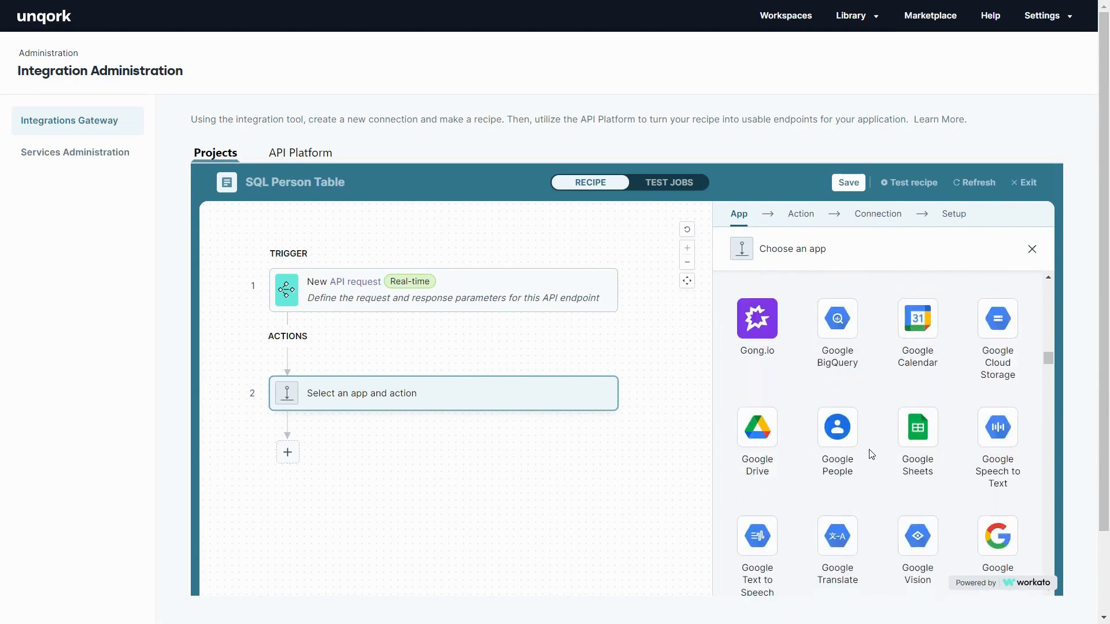
pyautogui.scroll(-3)
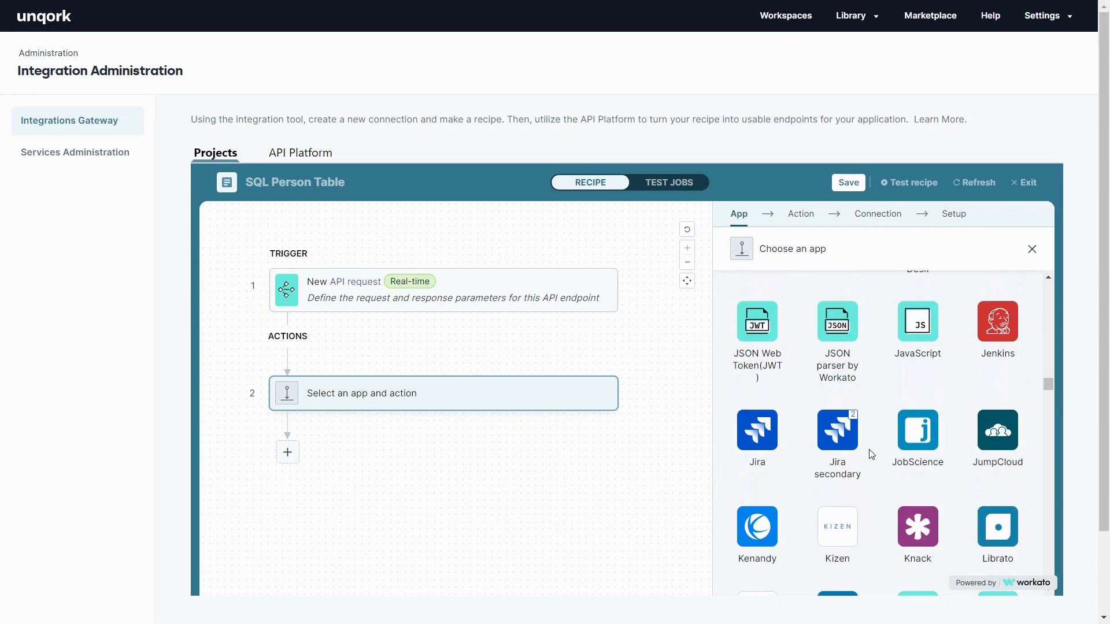
pyautogui.scroll(-3)
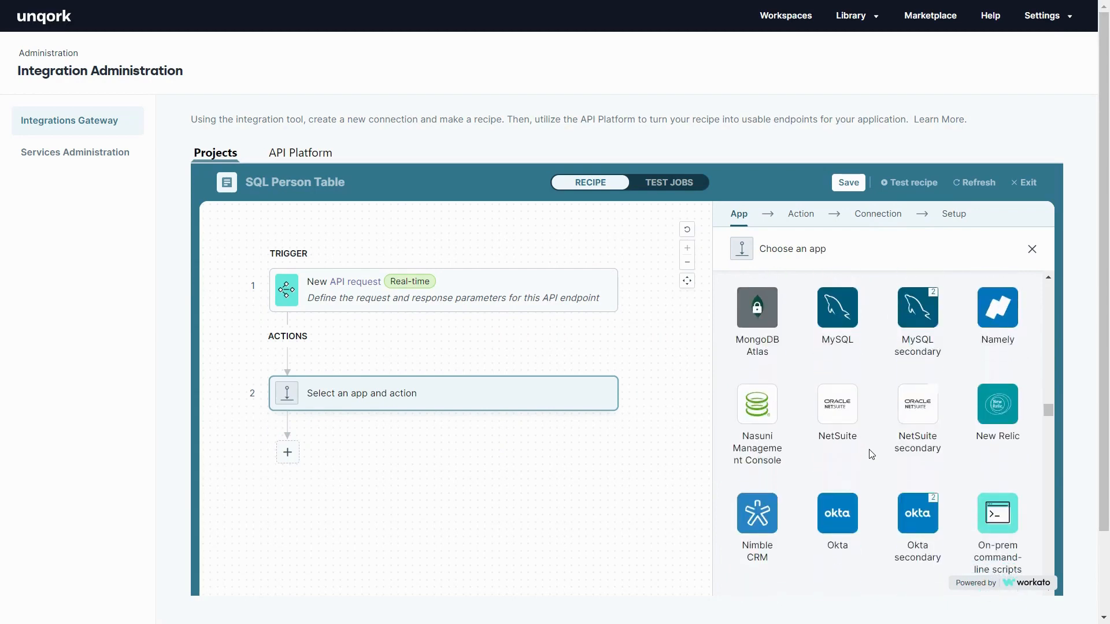
pyautogui.scroll(-3)
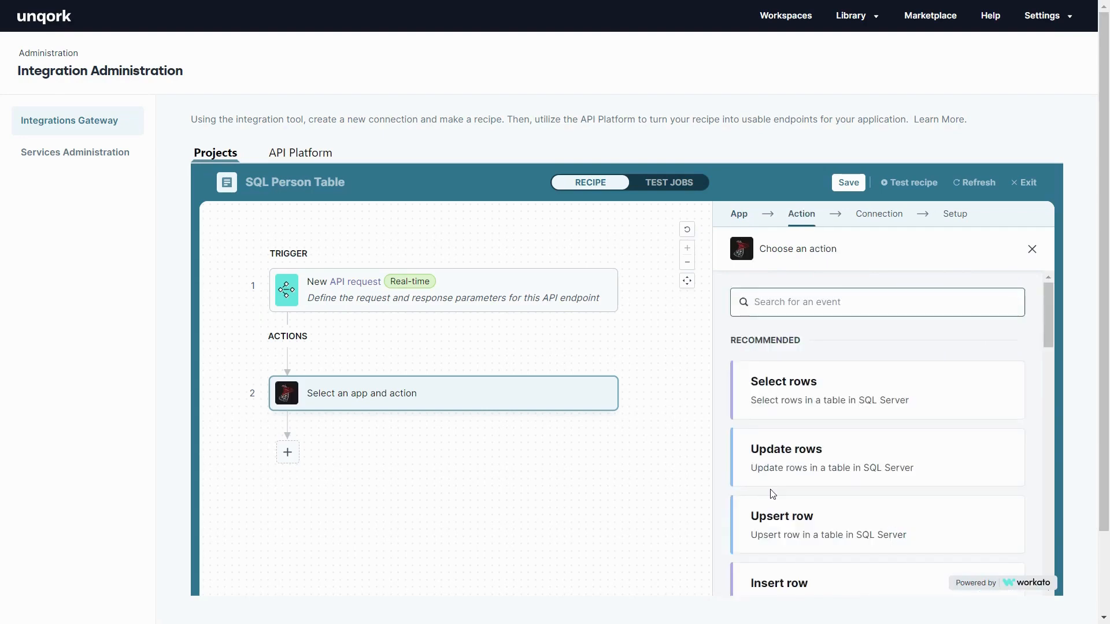
# Make step 2 select rows from dbo.persons using the existing My SQL Server connection
pyautogui.click(782, 381)
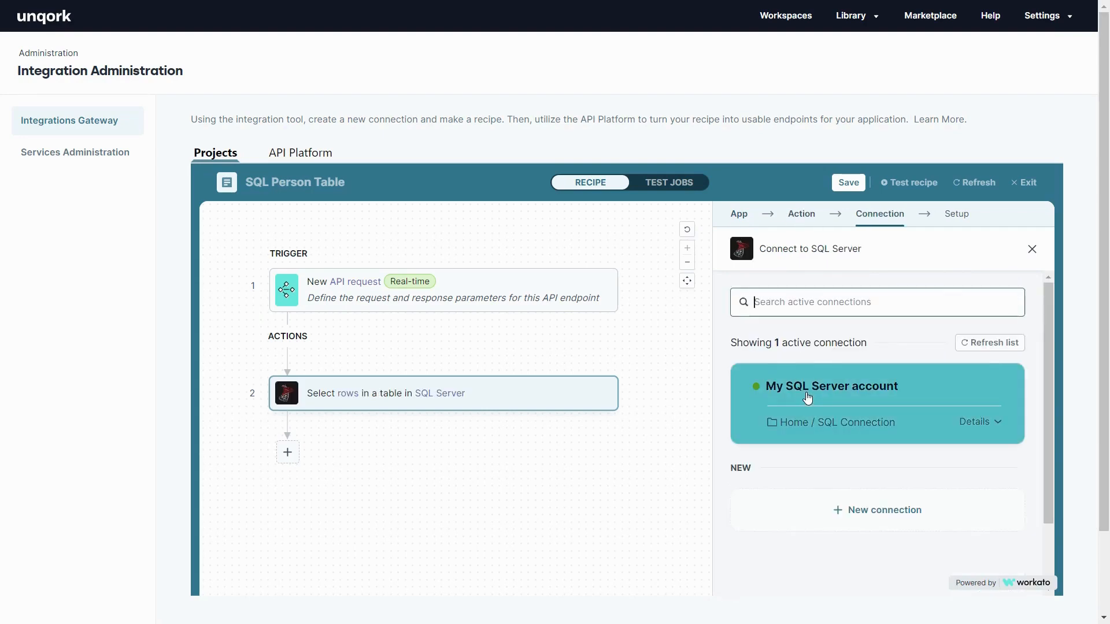
pyautogui.click(831, 386)
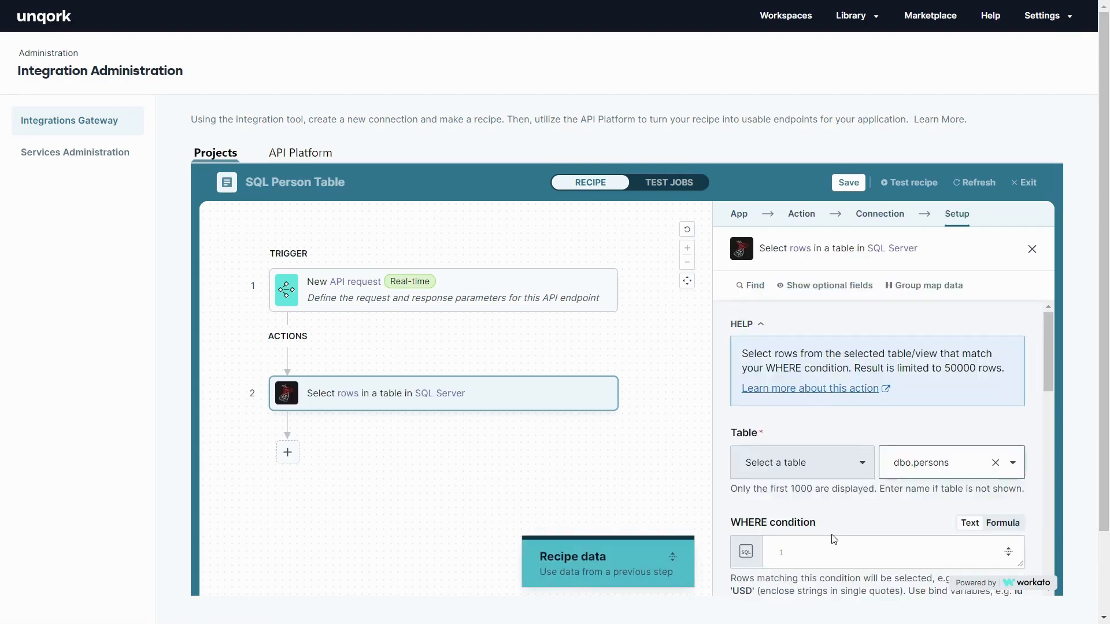
pyautogui.scroll(-3)
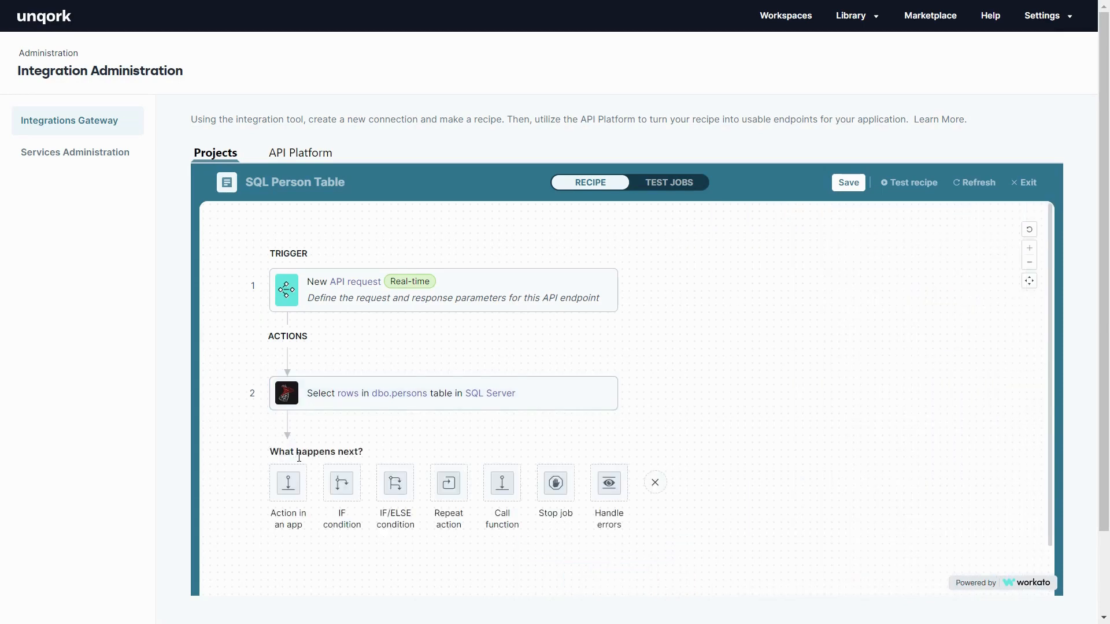
# Add a repeat step looping over the Rows output of step 2
pyautogui.click(449, 496)
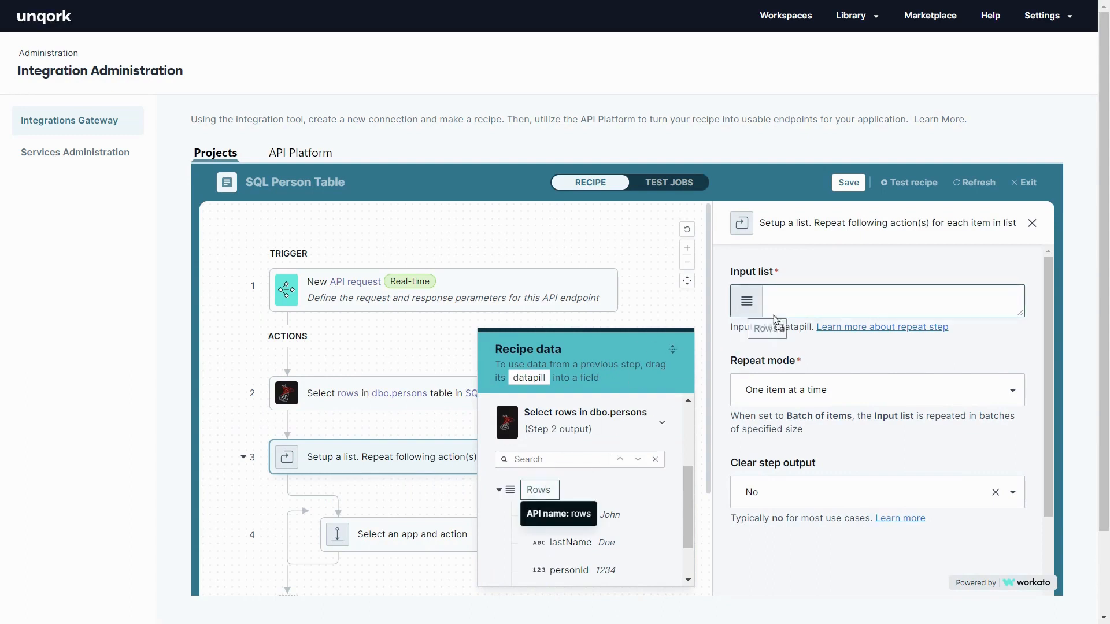
pyautogui.moveTo(539, 490); pyautogui.dragTo(877, 299)
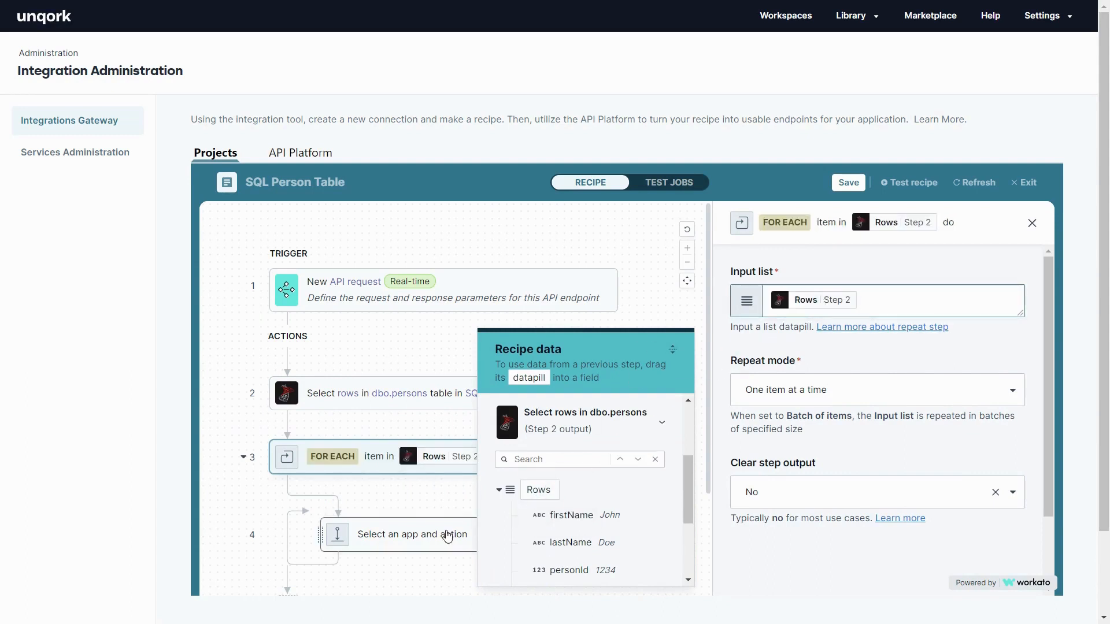
pyautogui.click(411, 534)
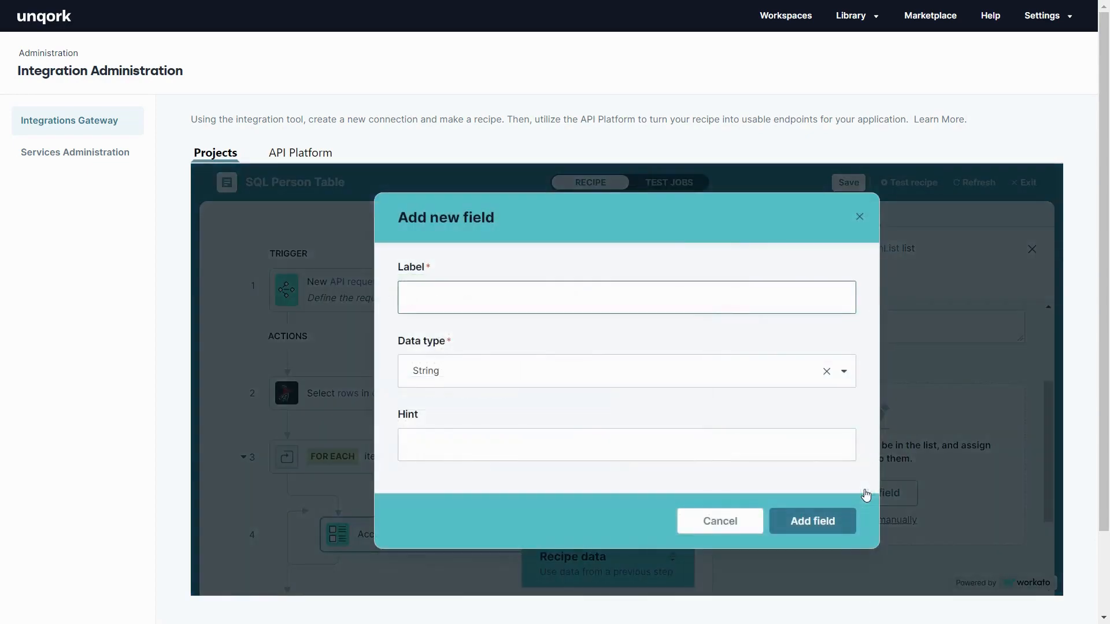
# Add a LastName String field to the PersonList accumulation in step 4
pyautogui.write('LastName')
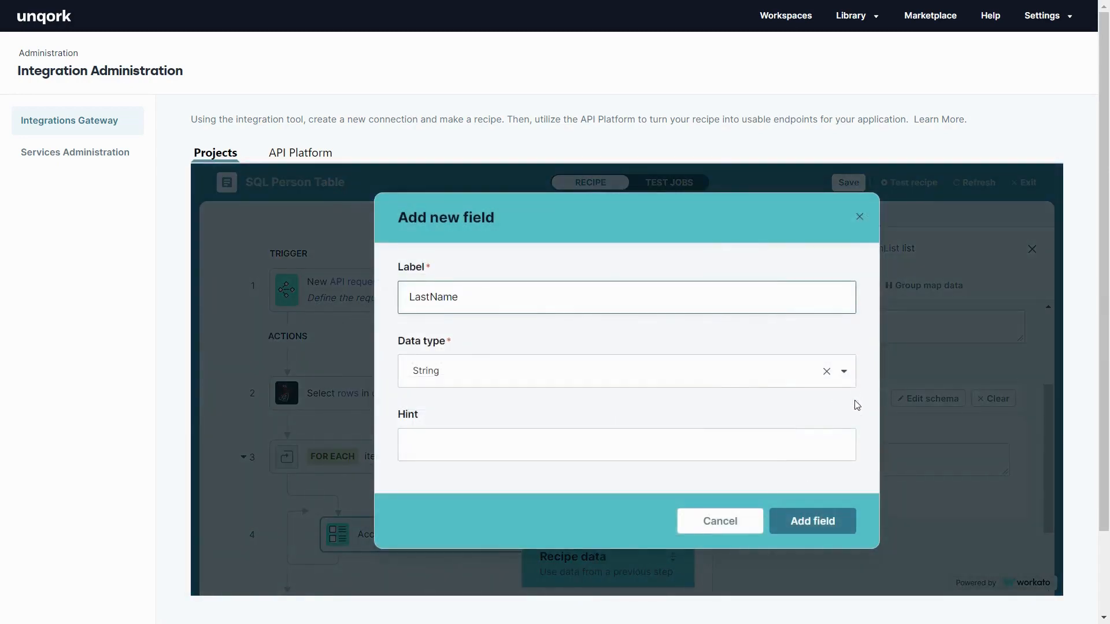
pyautogui.click(811, 521)
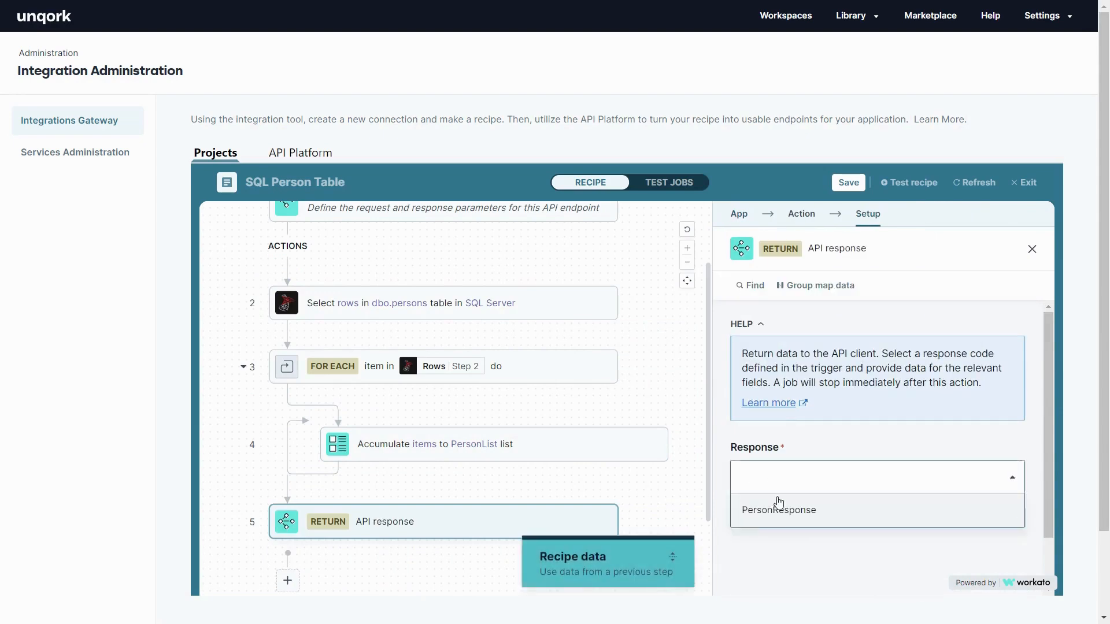
# Return PersonResponse, start the SQL Person Table recipe, check its jobs and begin a new API collection
pyautogui.click(778, 509)
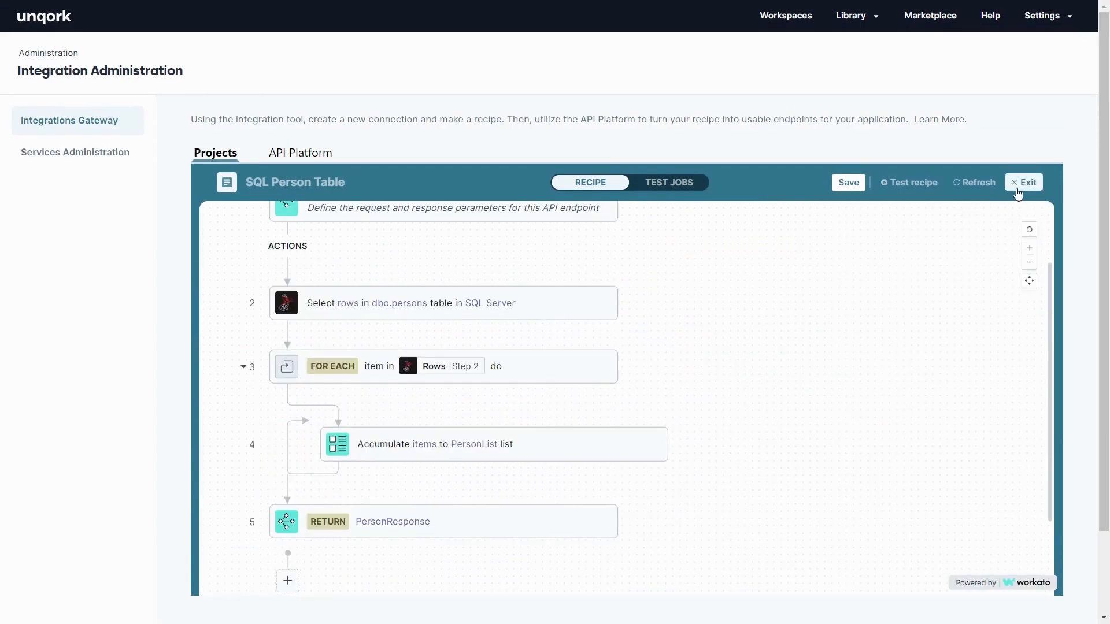
pyautogui.click(1023, 182)
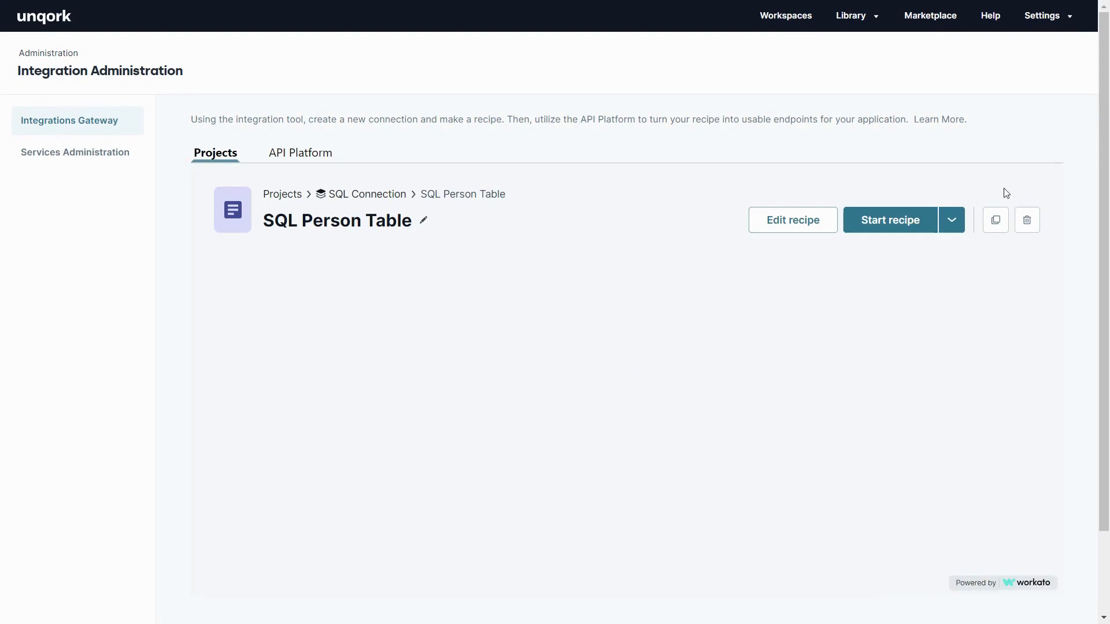
pyautogui.click(888, 220)
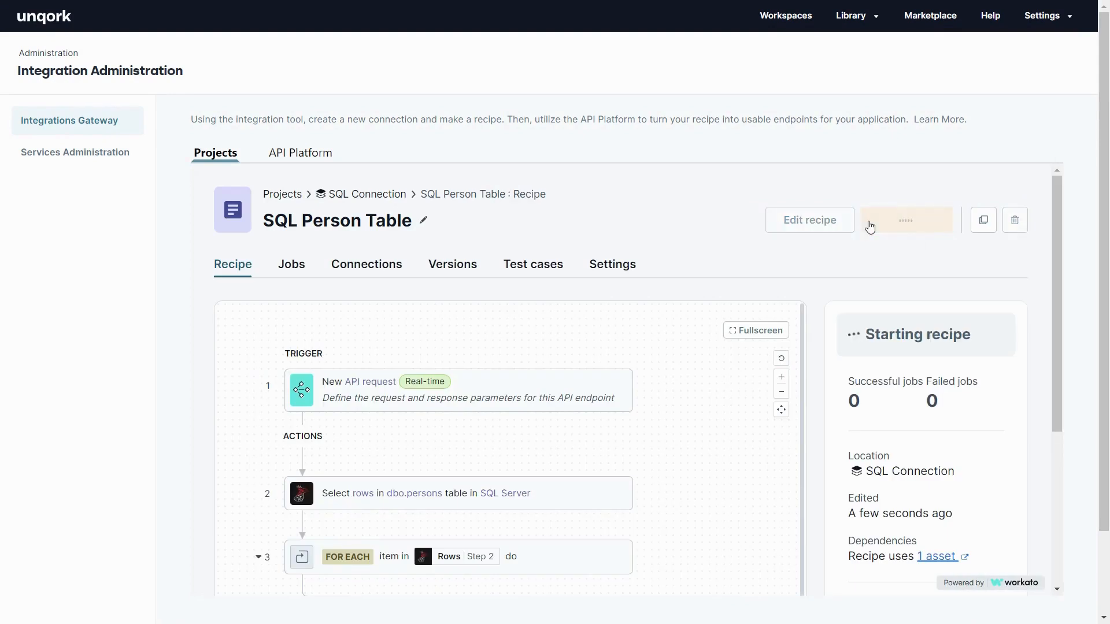
pyautogui.click(906, 220)
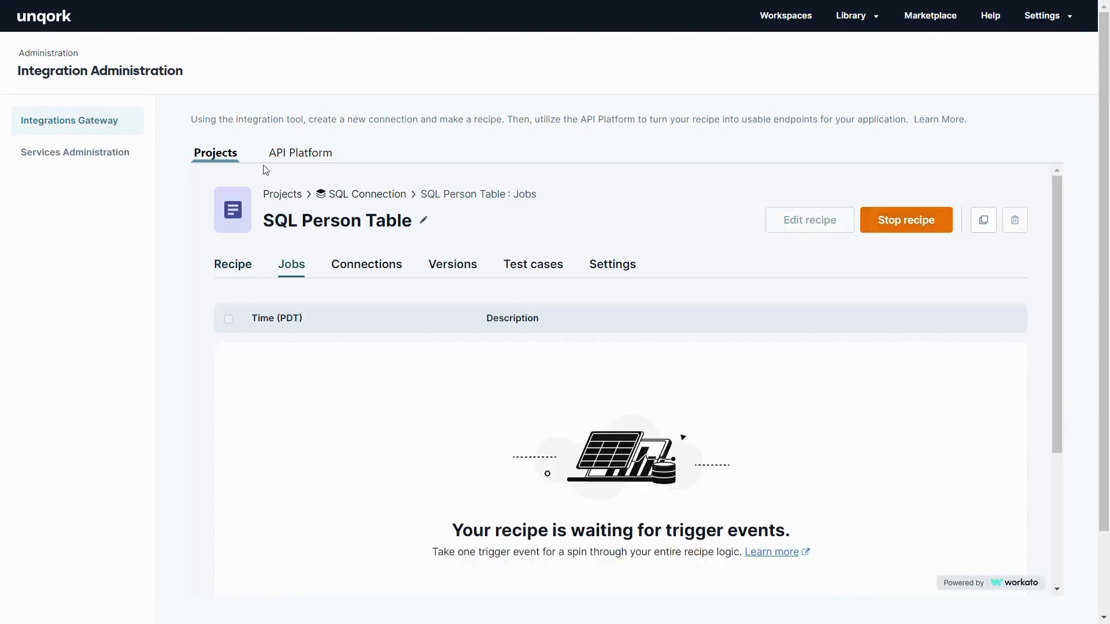
pyautogui.click(298, 153)
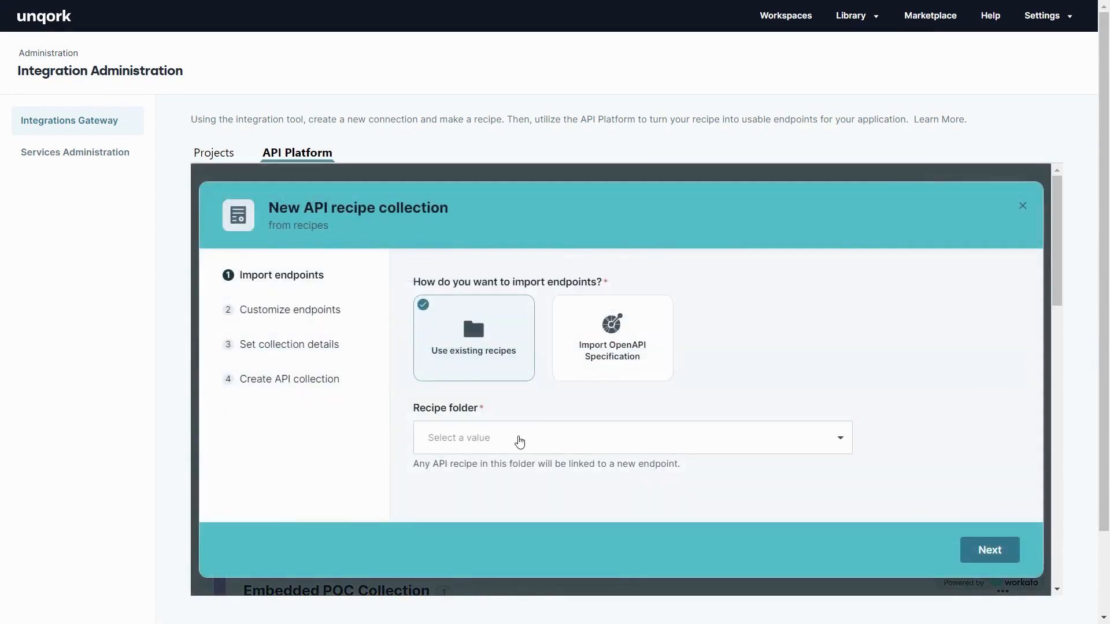
# Create the SQL API collection, version 1, and activate the SQL Person Table GET endpoint
pyautogui.click(988, 551)
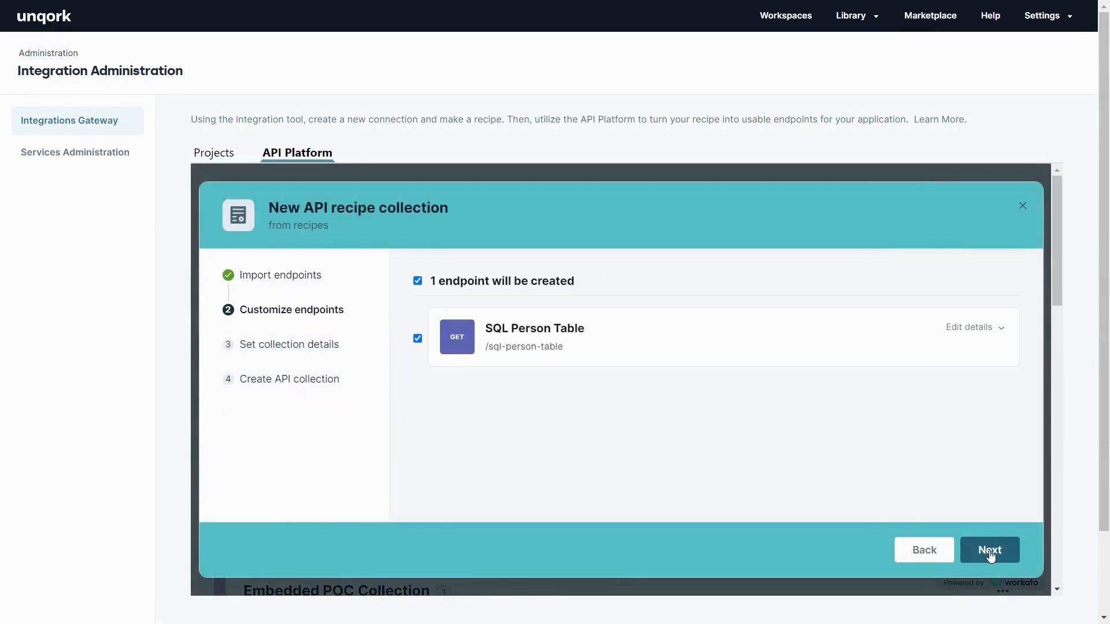
pyautogui.click(988, 550)
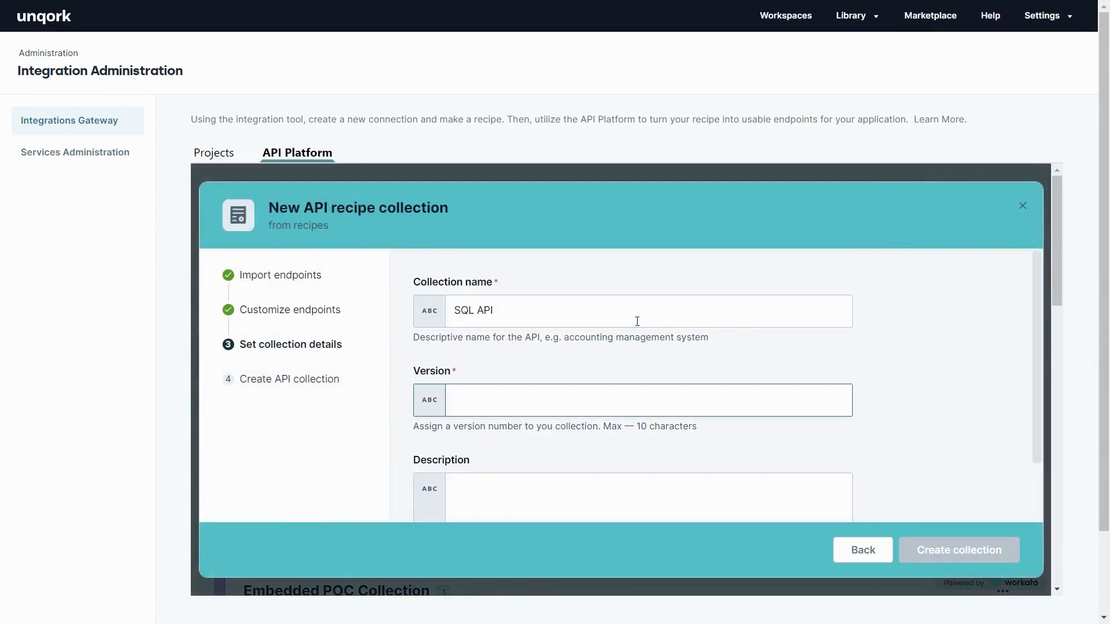
pyautogui.click(957, 550)
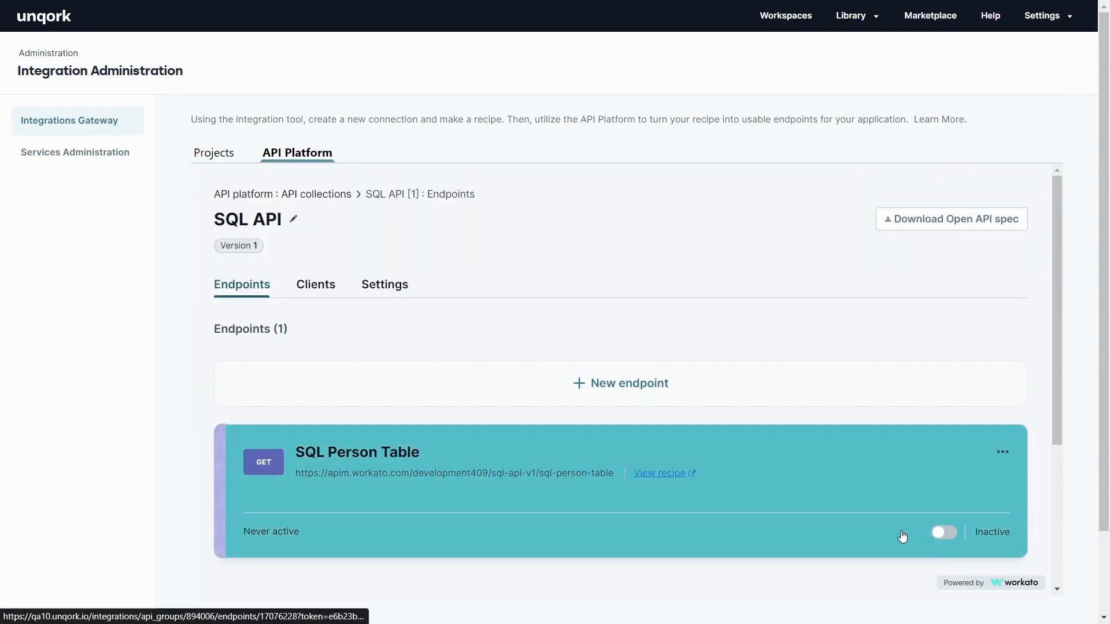
pyautogui.click(943, 532)
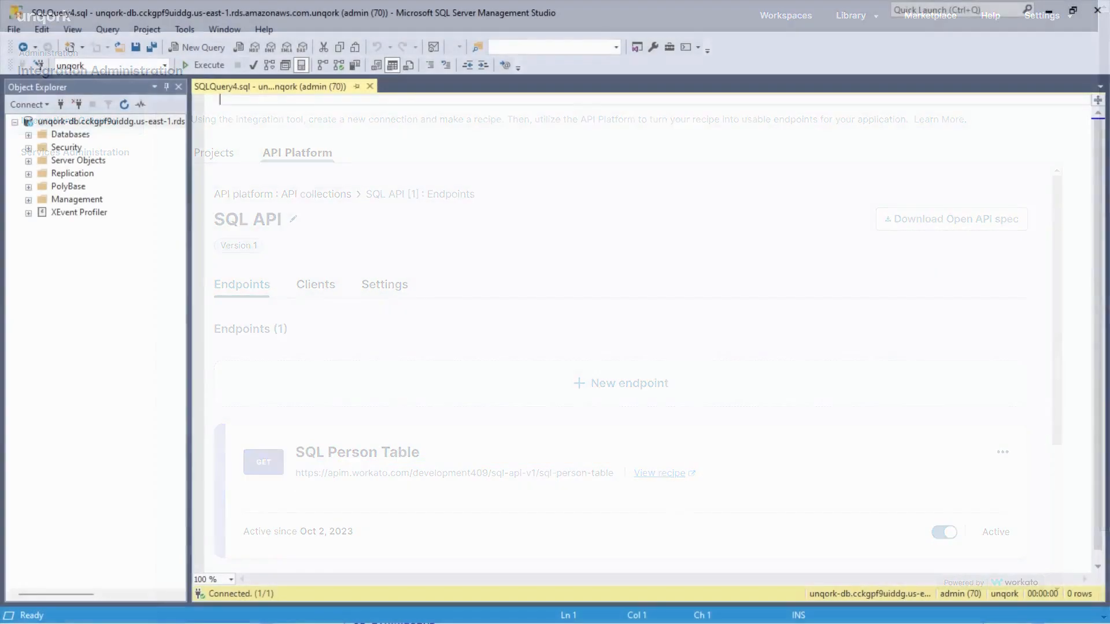
# Write the query select * from persons in a new SSMS query window
pyautogui.write('select * from persons')
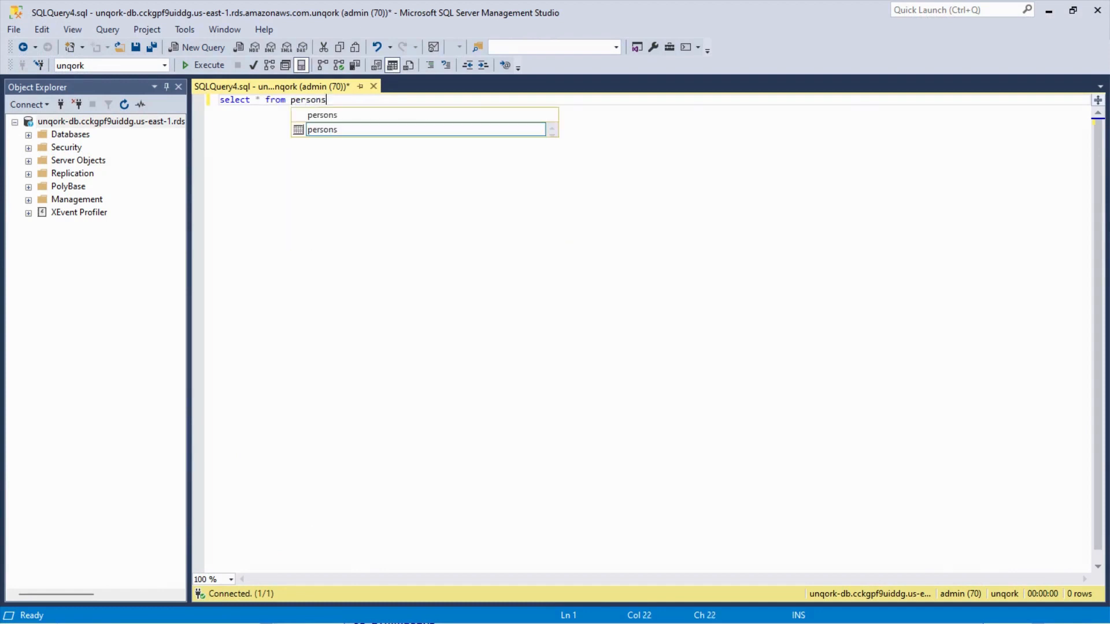
pyautogui.click(208, 65)
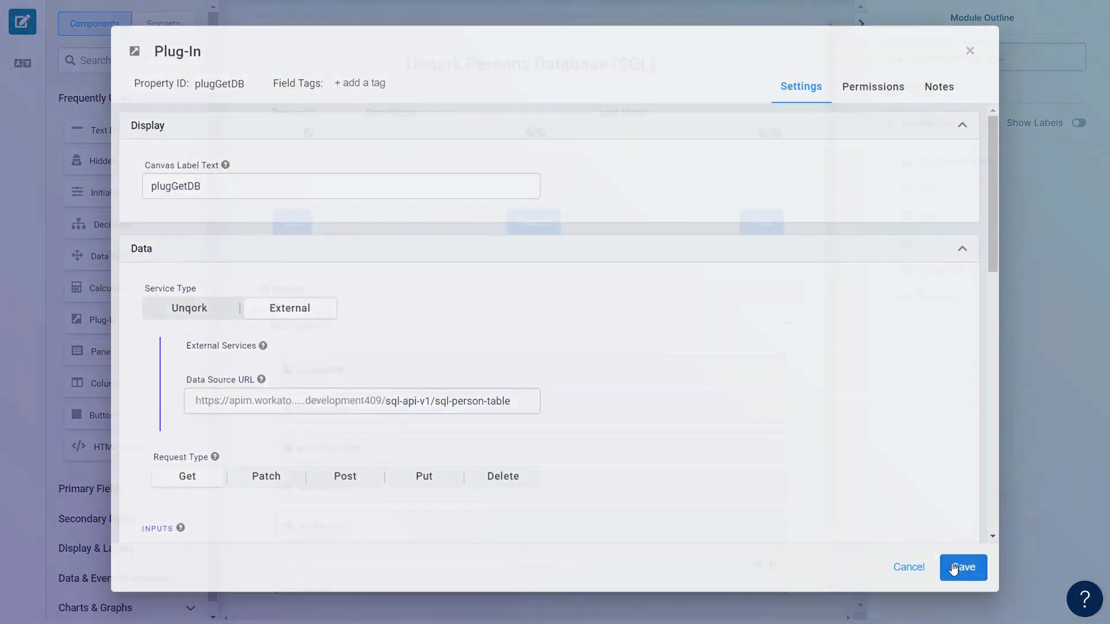
# Point the Unqork plug-in's Data Source URL at the sql-person-table endpoint, save and preview
pyautogui.click(962, 566)
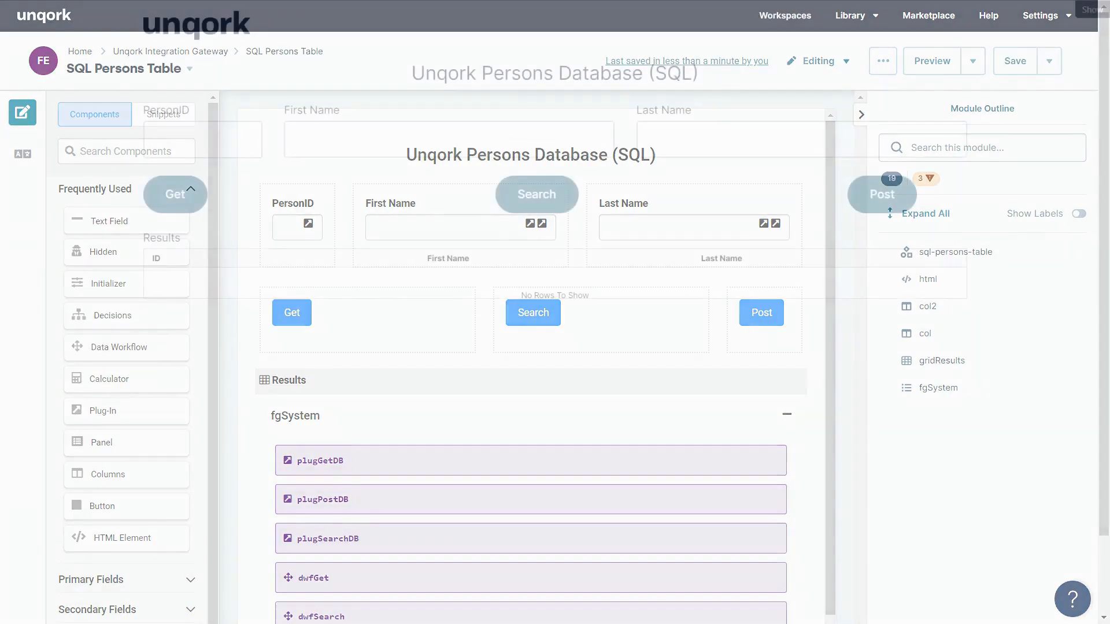
pyautogui.click(931, 62)
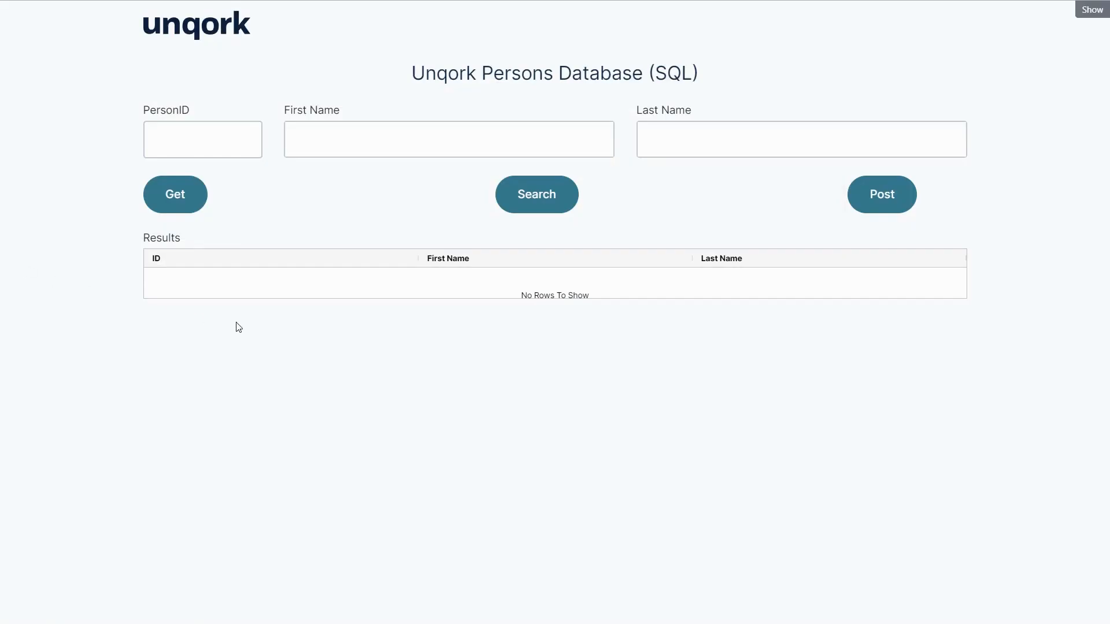